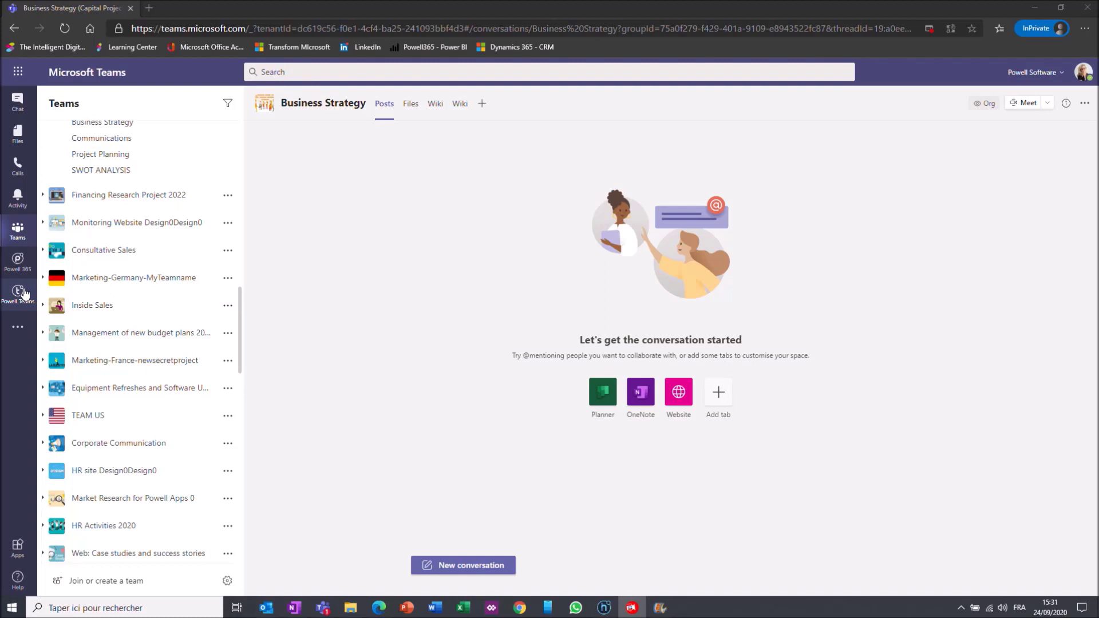
Step: Open the Powell Teams app dashboard from the Teams app bar
{"action": "left_click", "coordinate": [17, 293]}
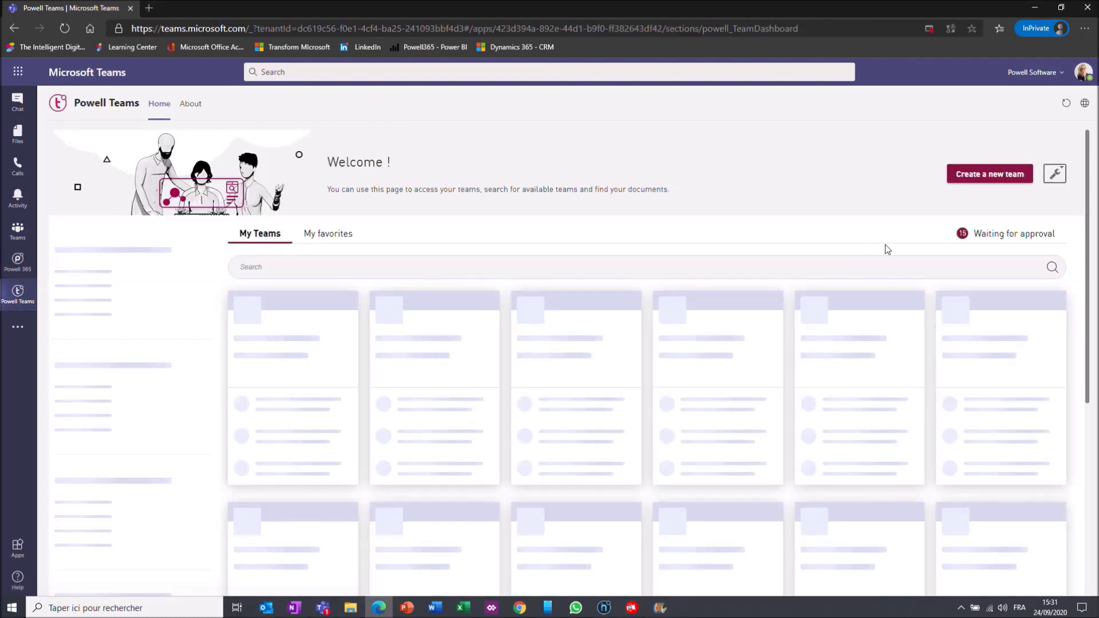
Step: Start a new team from the Onboarding template and tag its location as Germany
{"action": "left_click", "coordinate": [989, 174]}
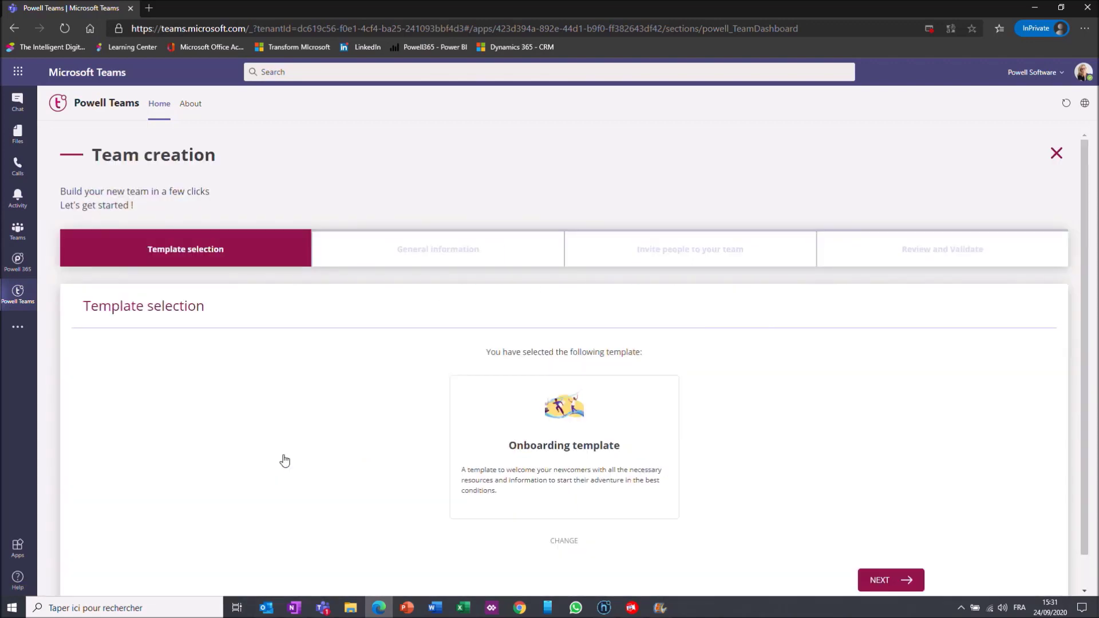
{"action": "left_click", "coordinate": [891, 579]}
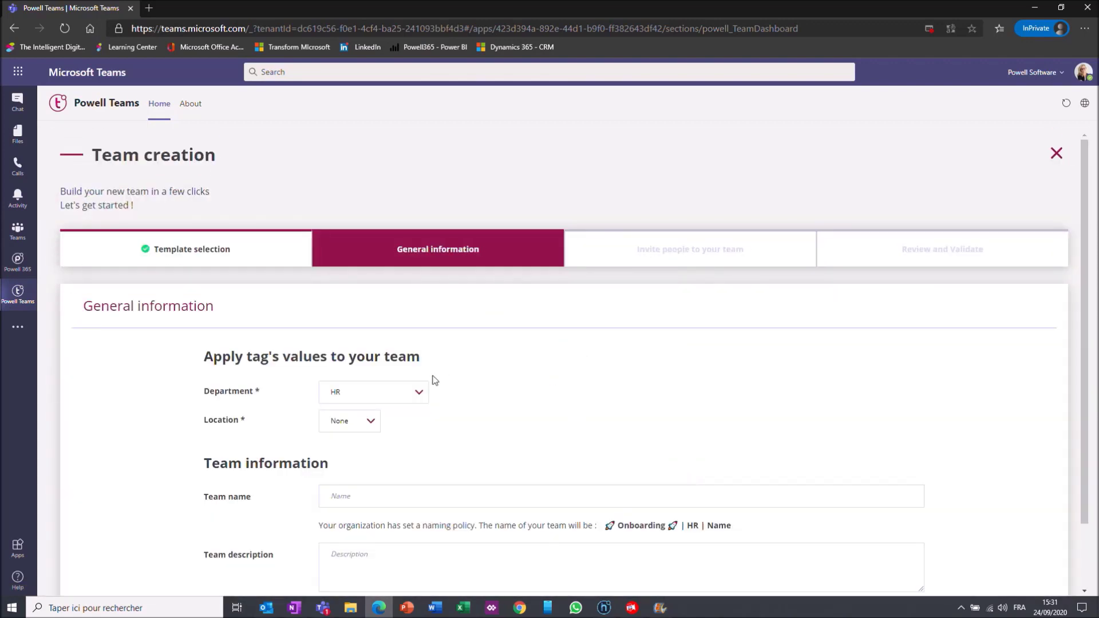
{"action": "left_click", "coordinate": [348, 420]}
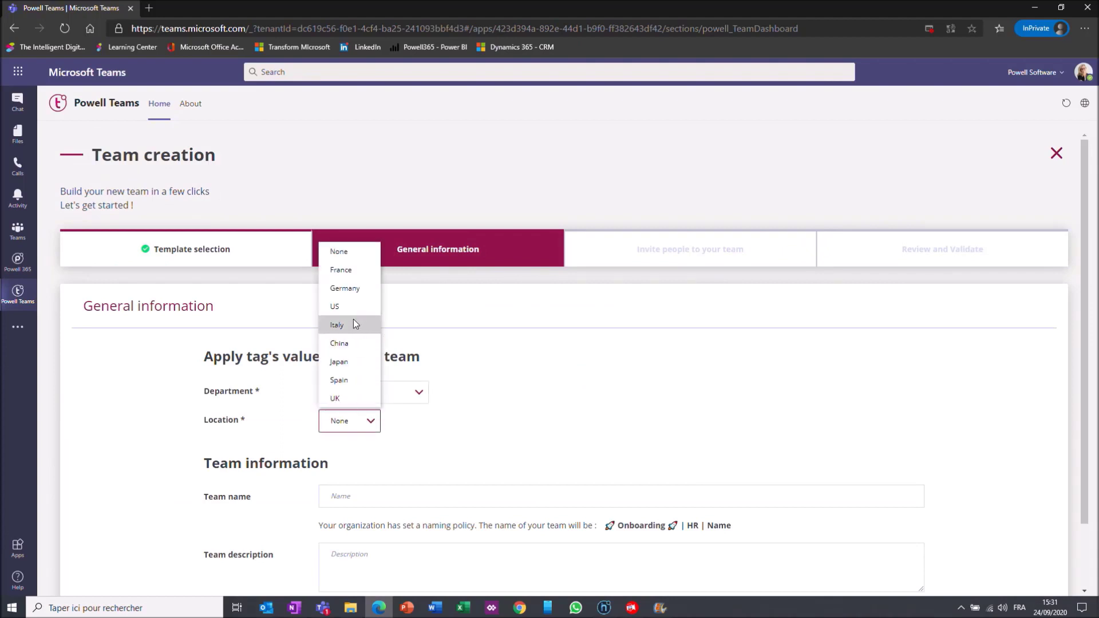
{"action": "left_click", "coordinate": [345, 287]}
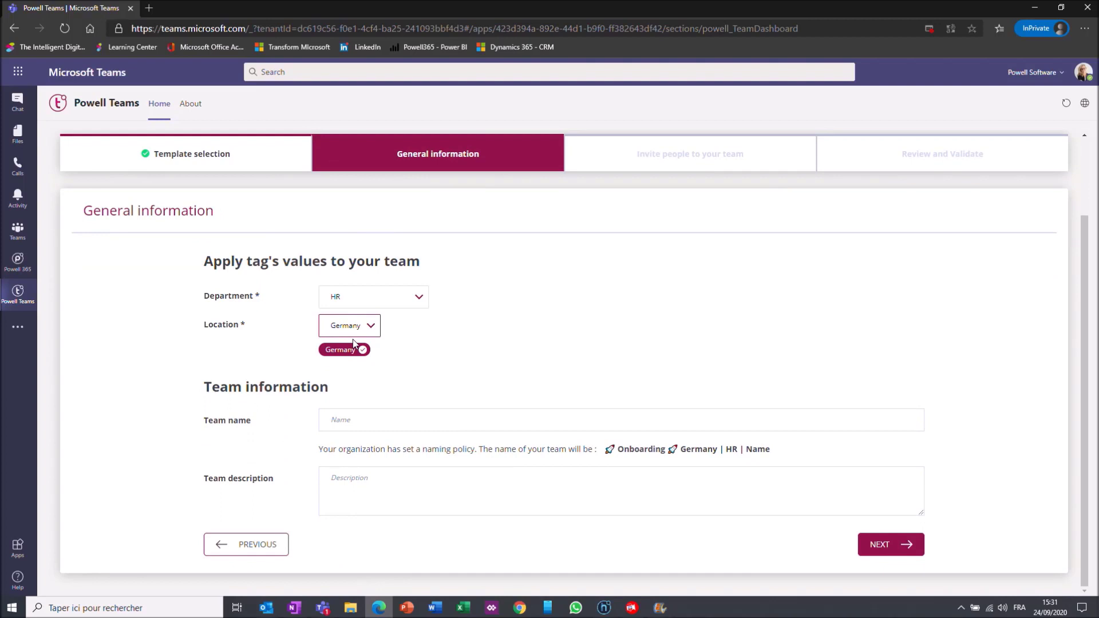
Step: Name the new team 'Fred L'
{"action": "type", "text": "F"}
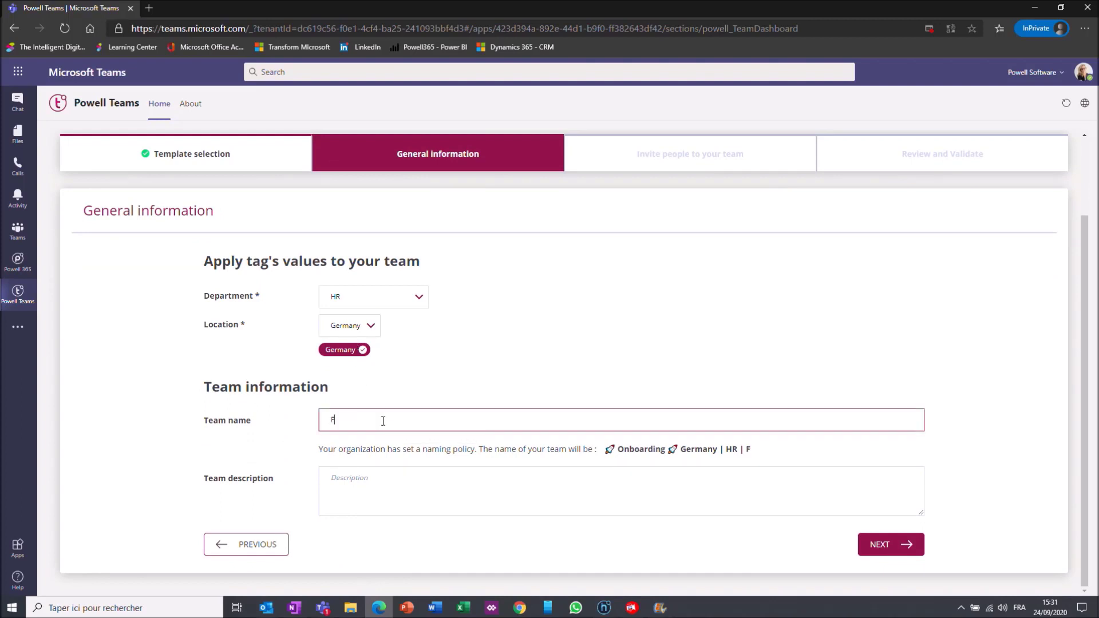
{"action": "type", "text": "red"}
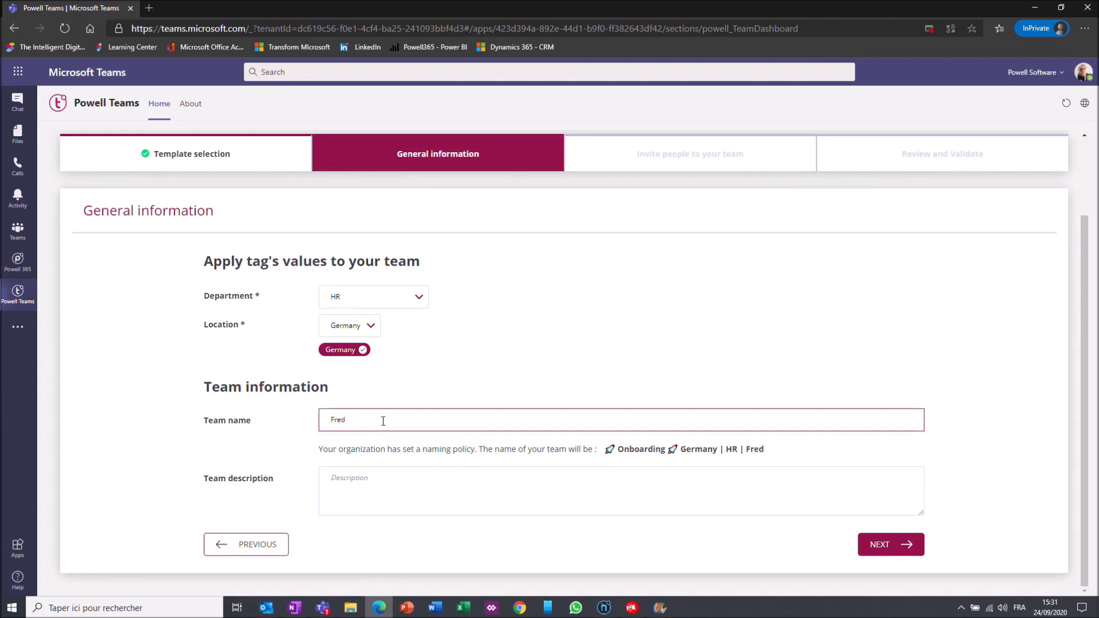
{"action": "type", "text": "L"}
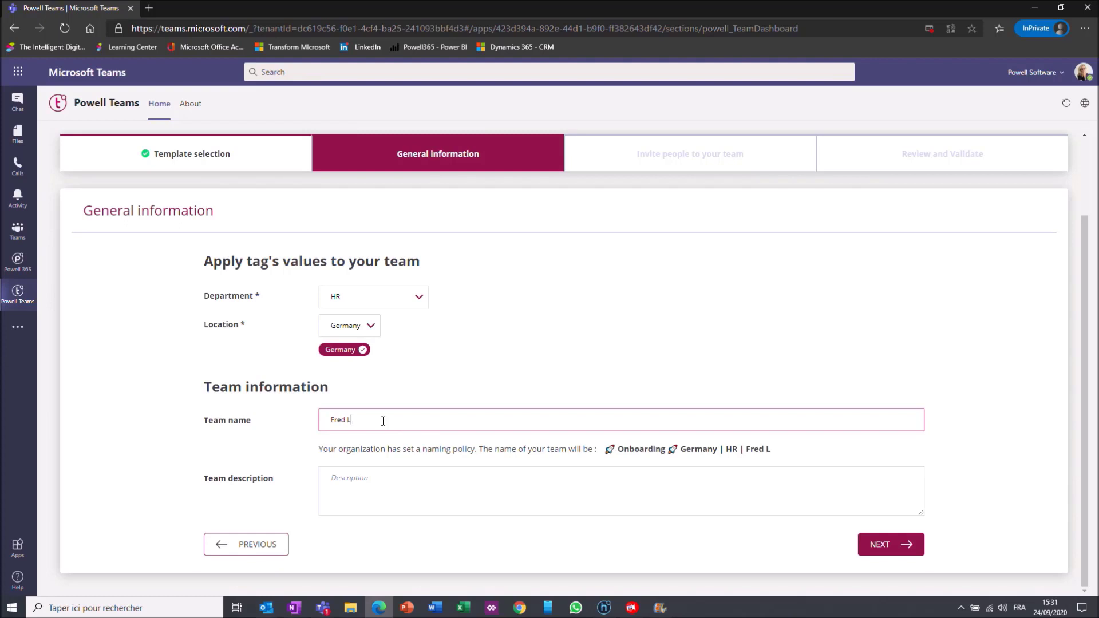
{"action": "mouse_move", "coordinate": [441, 389]}
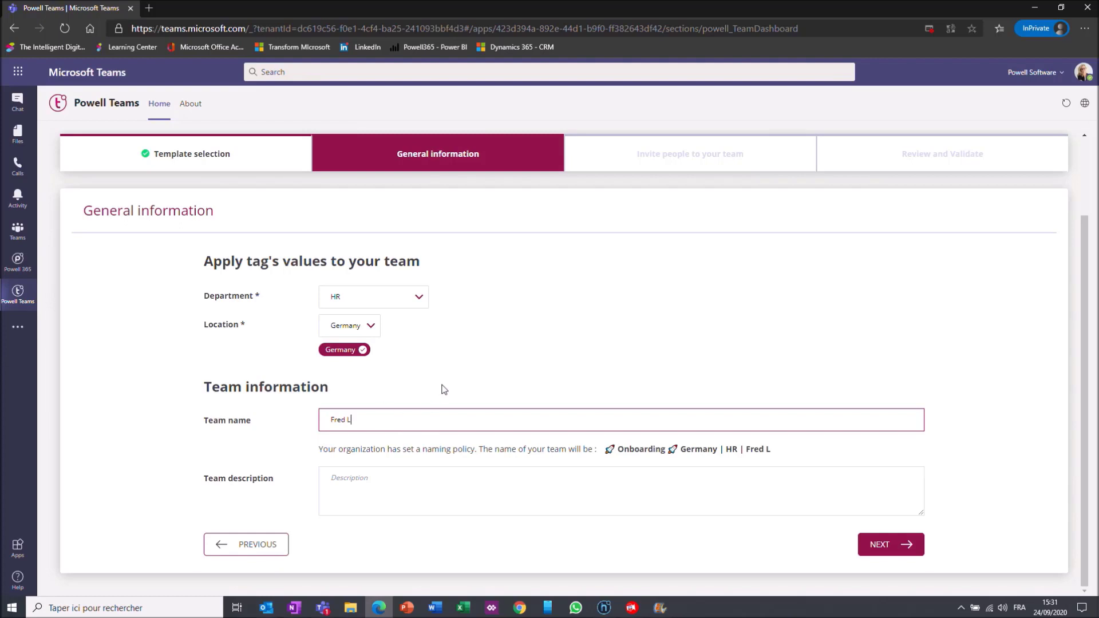
Step: Add an owner and a member via the people pickers (searching 'ma'), then reach the review summary
{"action": "left_click", "coordinate": [891, 544]}
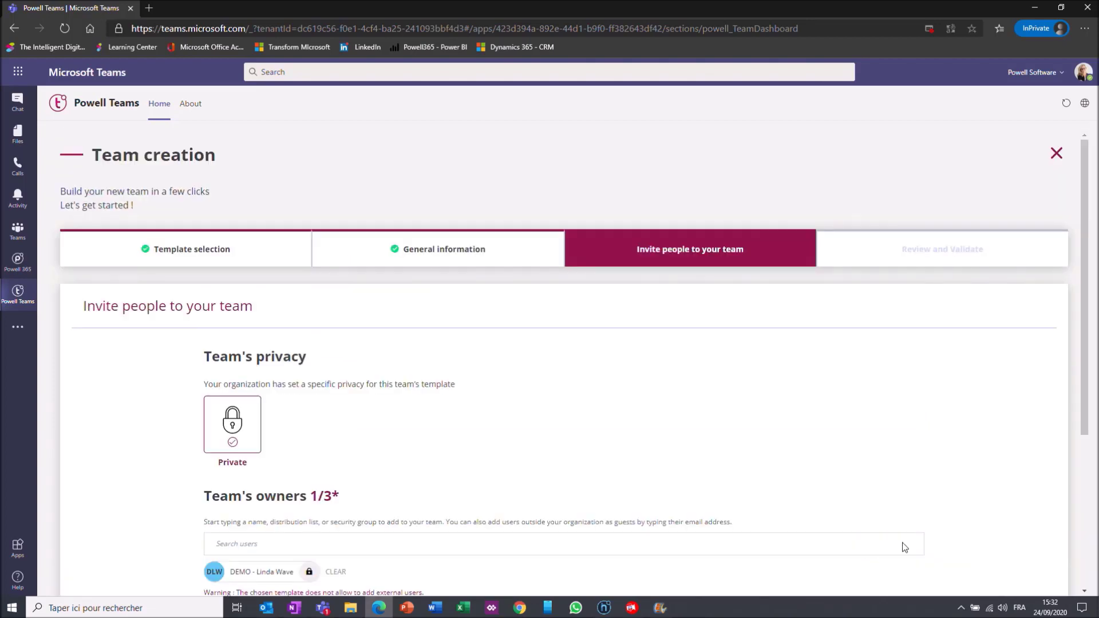
{"action": "scroll", "scroll_direction": "down", "scroll_amount": 3}
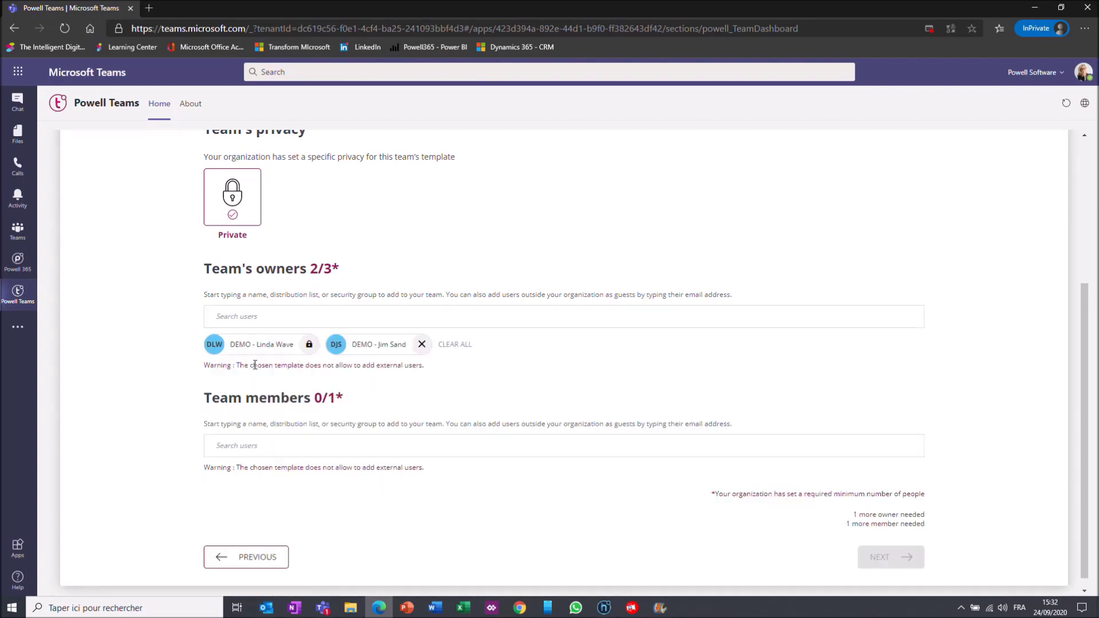
{"action": "type", "text": "ma"}
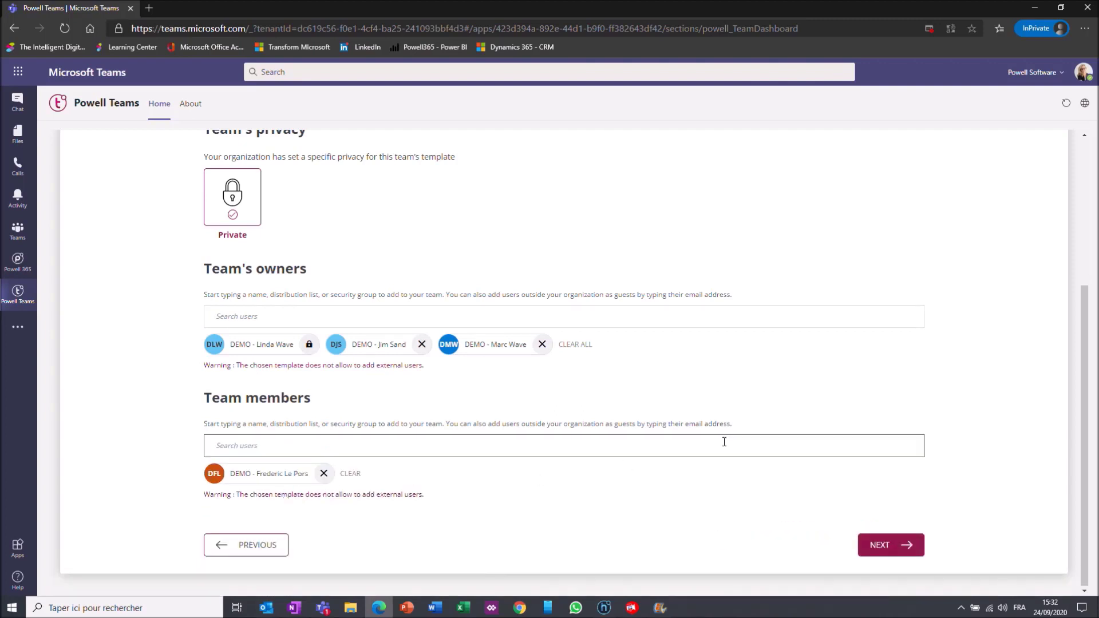
{"action": "left_click", "coordinate": [890, 545]}
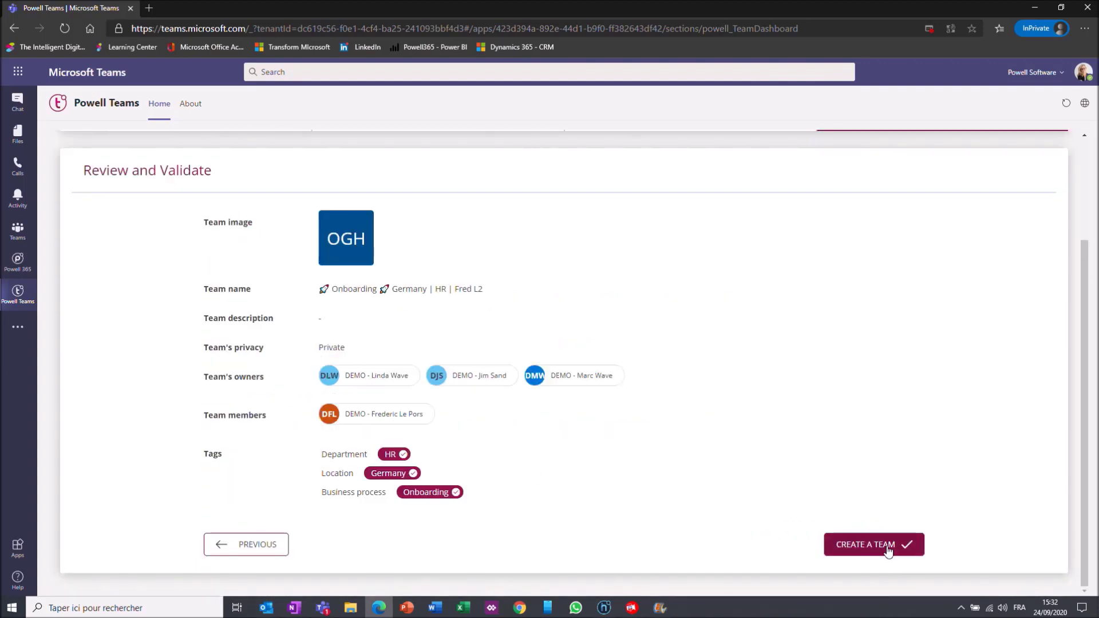
{"action": "mouse_move", "coordinate": [914, 554]}
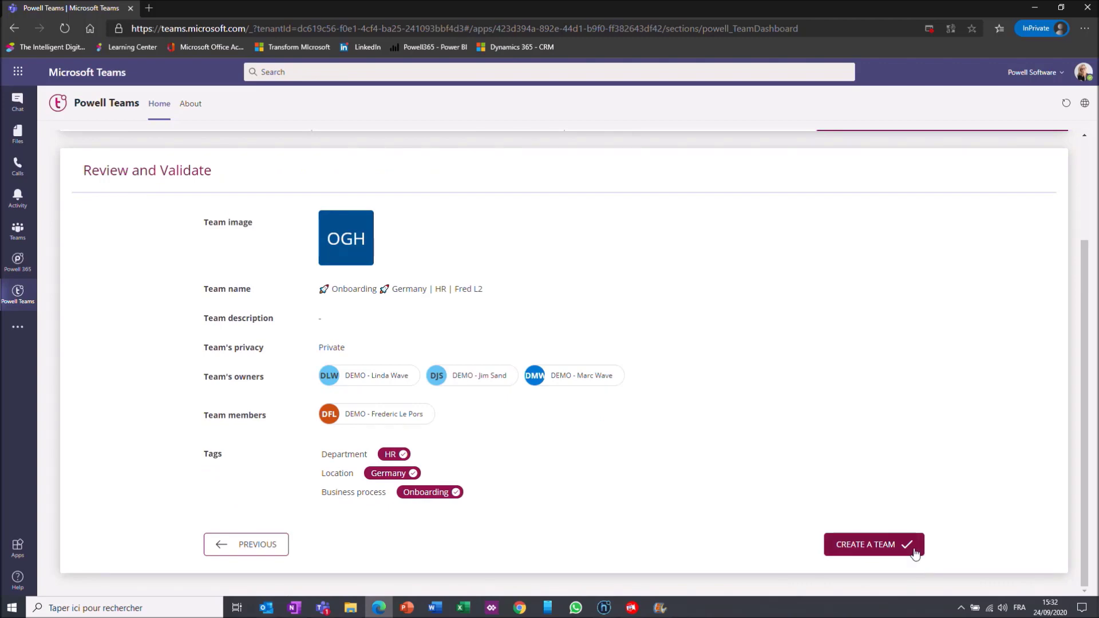
Step: Create the 'Fred L2' team and return to the dashboard of team cards
{"action": "left_click", "coordinate": [873, 544]}
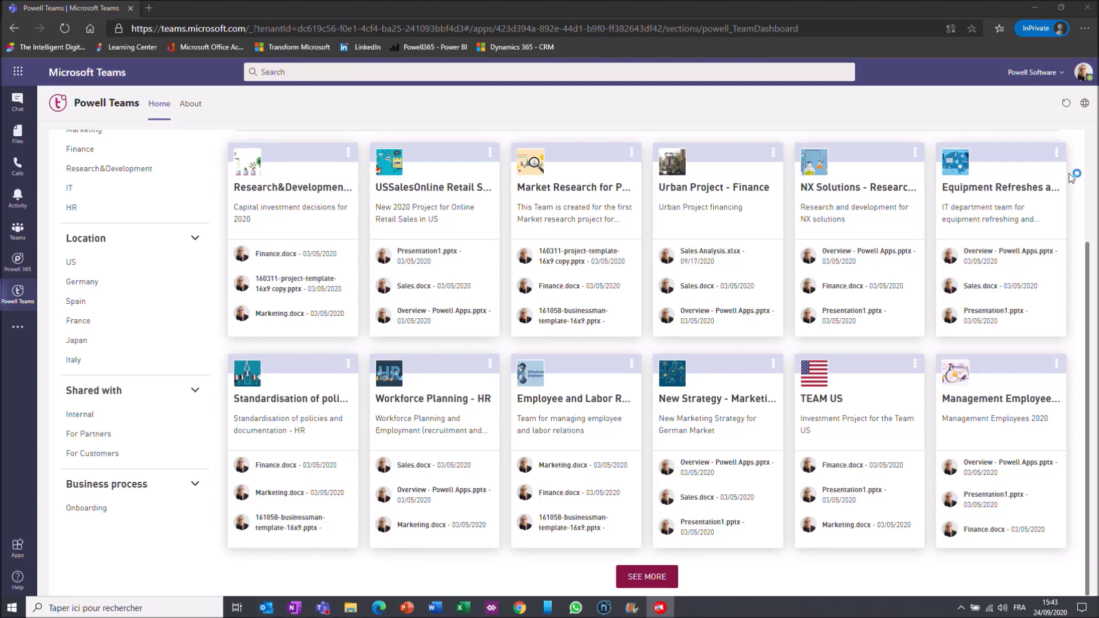
{"action": "mouse_move", "coordinate": [633, 331]}
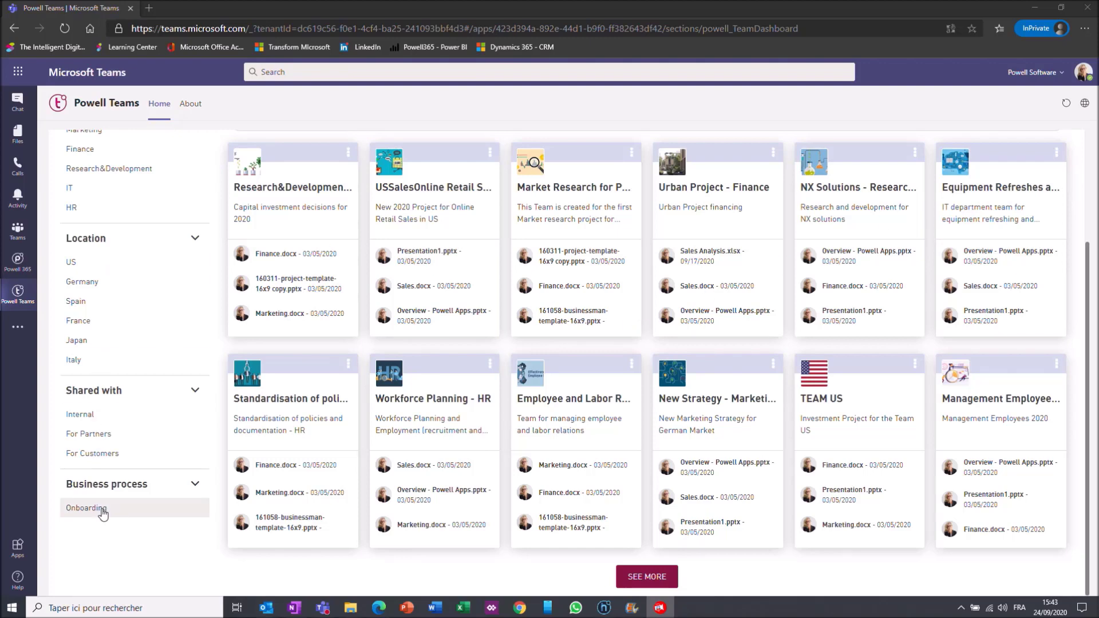
Step: Filter teams by the Onboarding process and open the Onboarding France HR fred team's General channel
{"action": "left_click", "coordinate": [87, 507]}
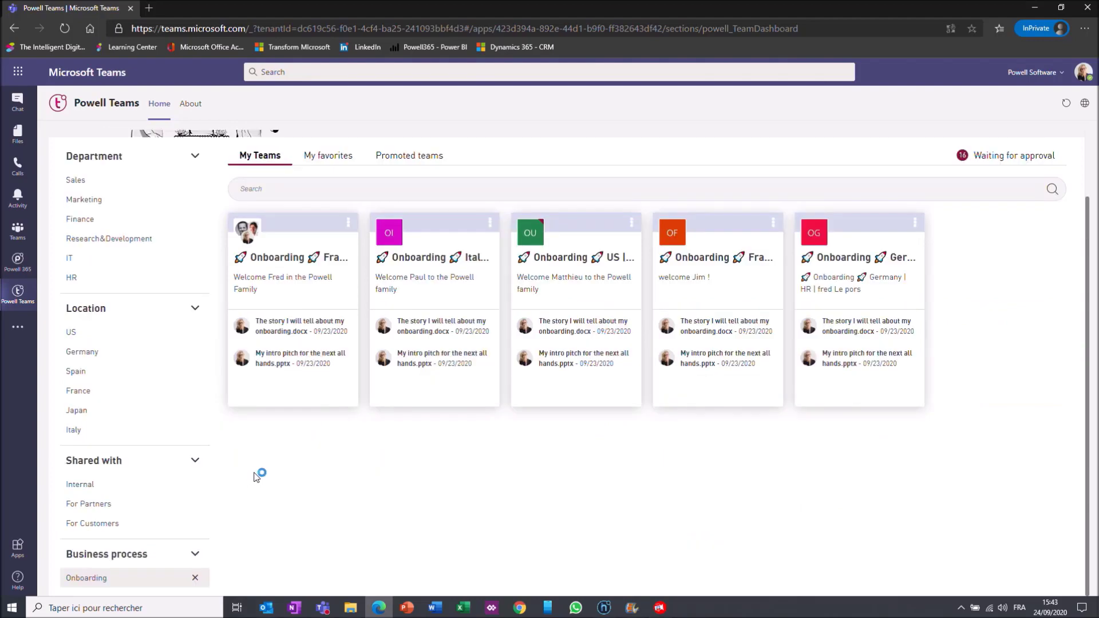
{"action": "mouse_move", "coordinate": [308, 235]}
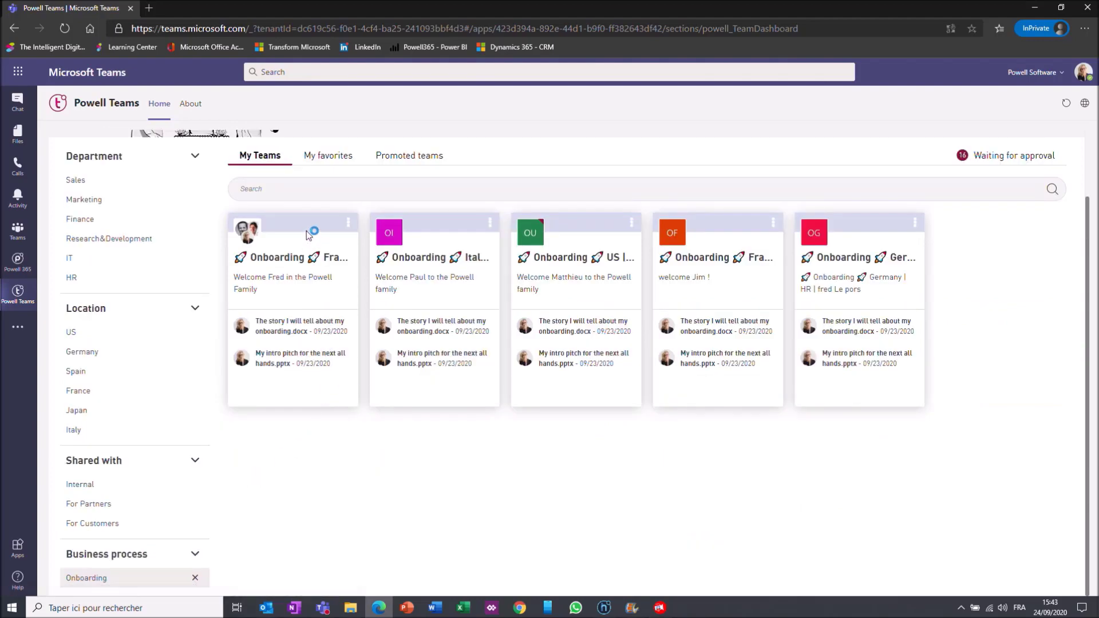
{"action": "mouse_move", "coordinate": [298, 286]}
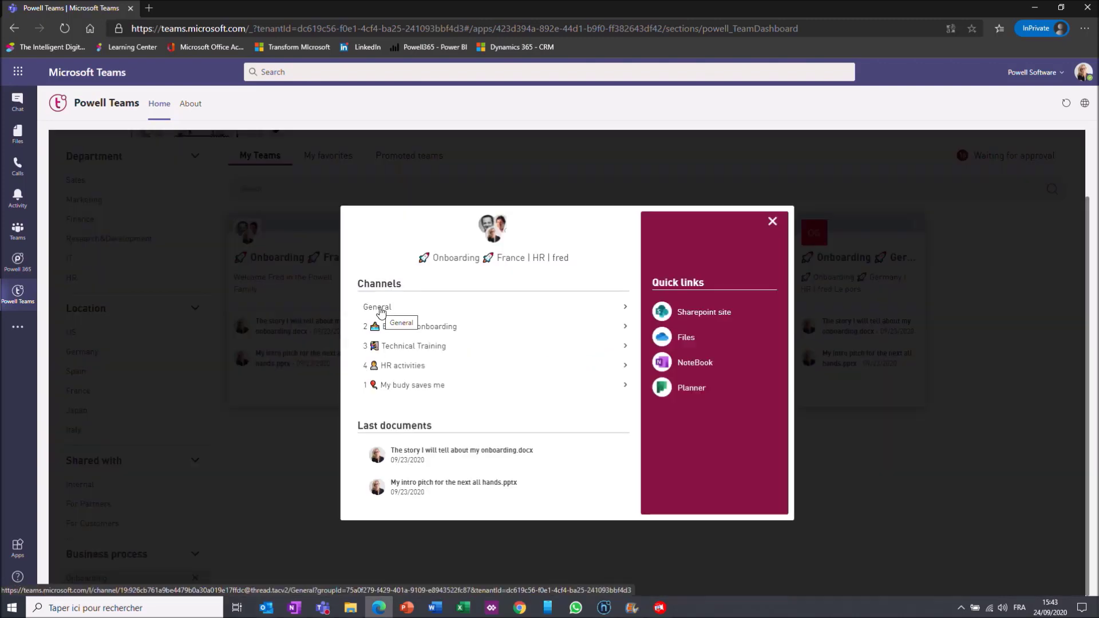
{"action": "left_click", "coordinate": [376, 306]}
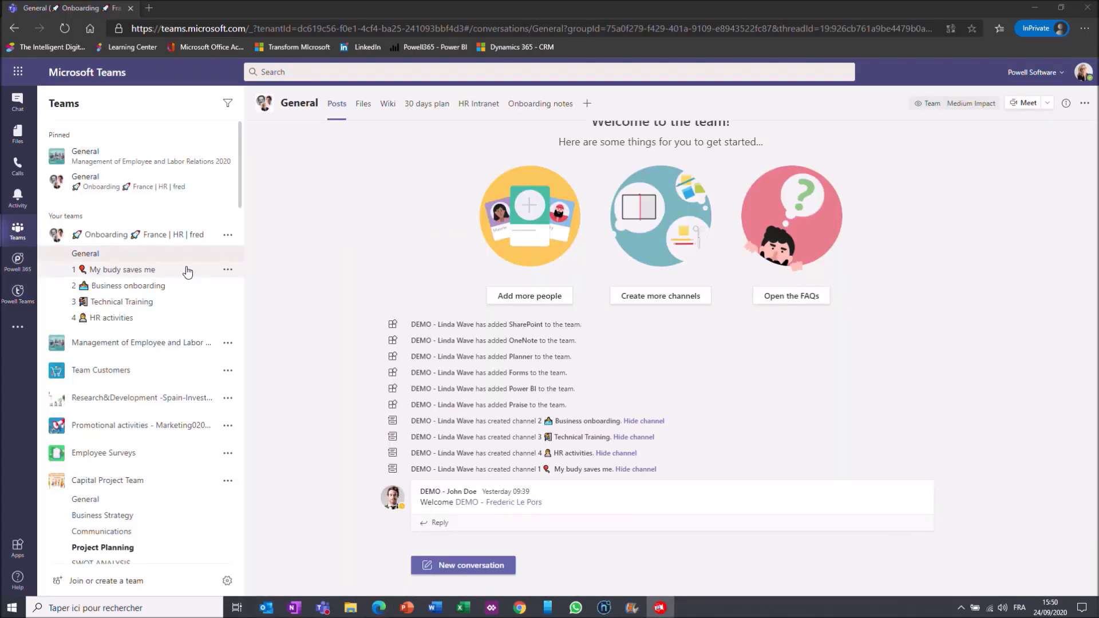
{"action": "mouse_move", "coordinate": [196, 264]}
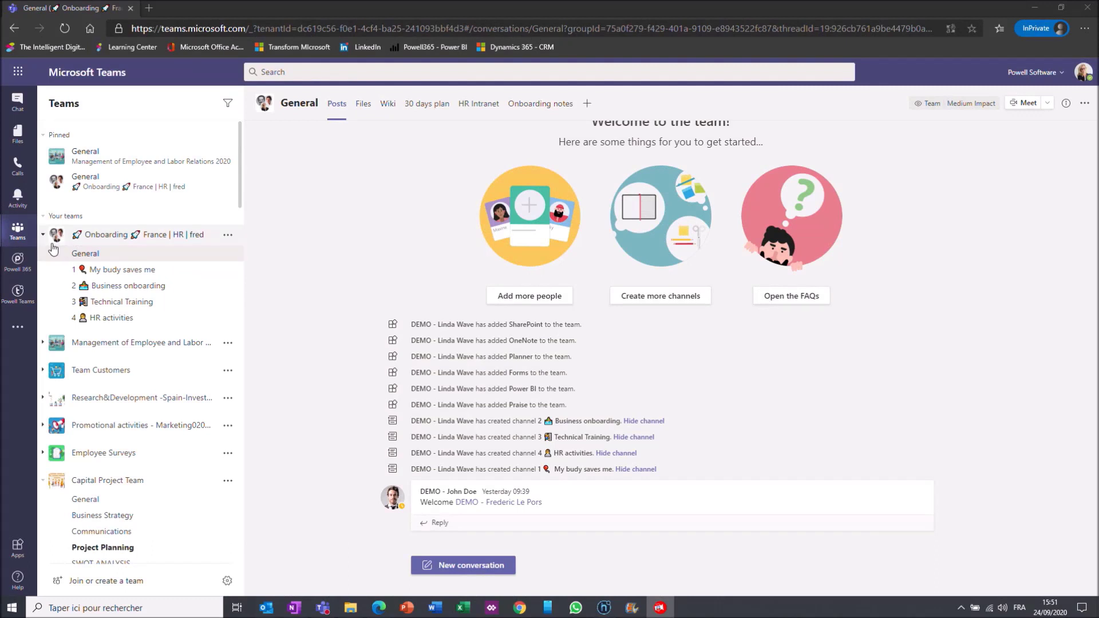
Step: Show the General channel's files and open the 'Docs to be filled by your buddy and you' folder
{"action": "left_click", "coordinate": [363, 103]}
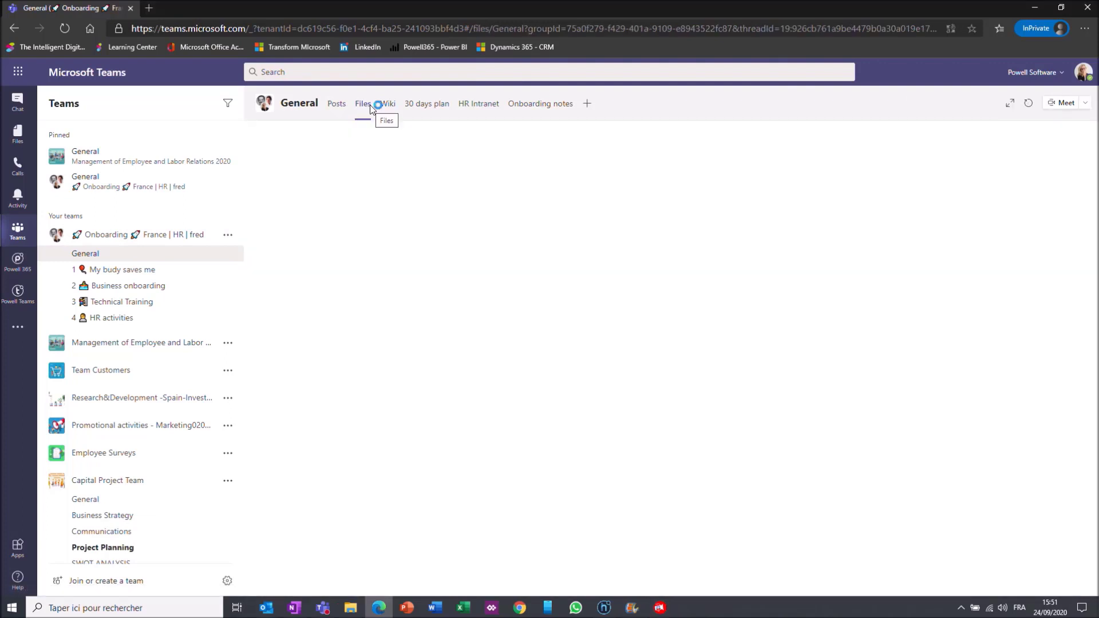
{"action": "left_click", "coordinate": [363, 103]}
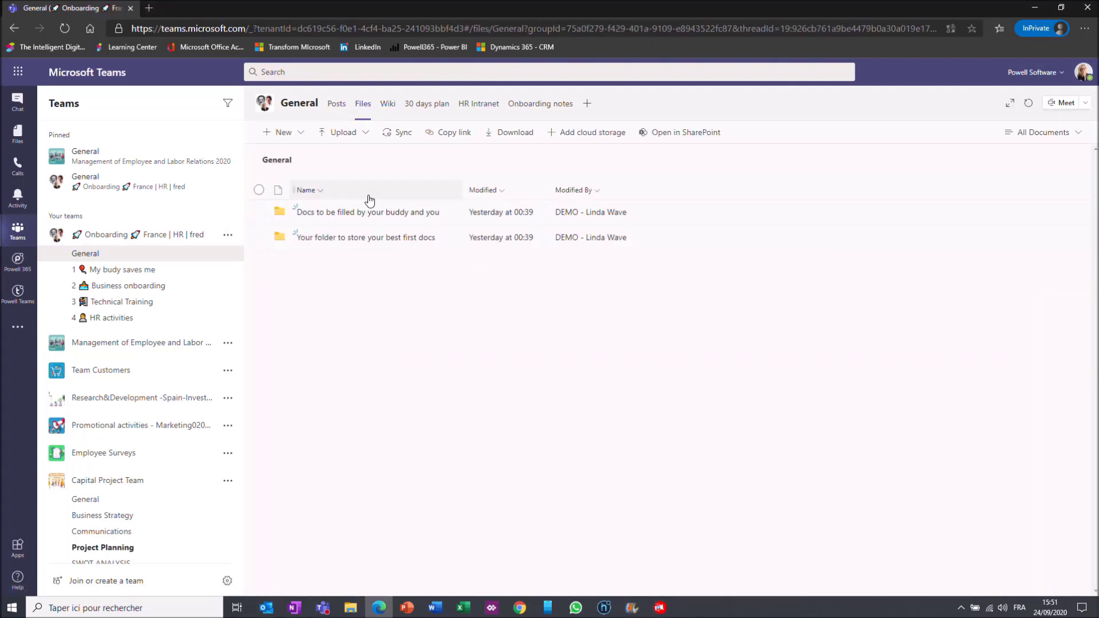
{"action": "left_click", "coordinate": [367, 212]}
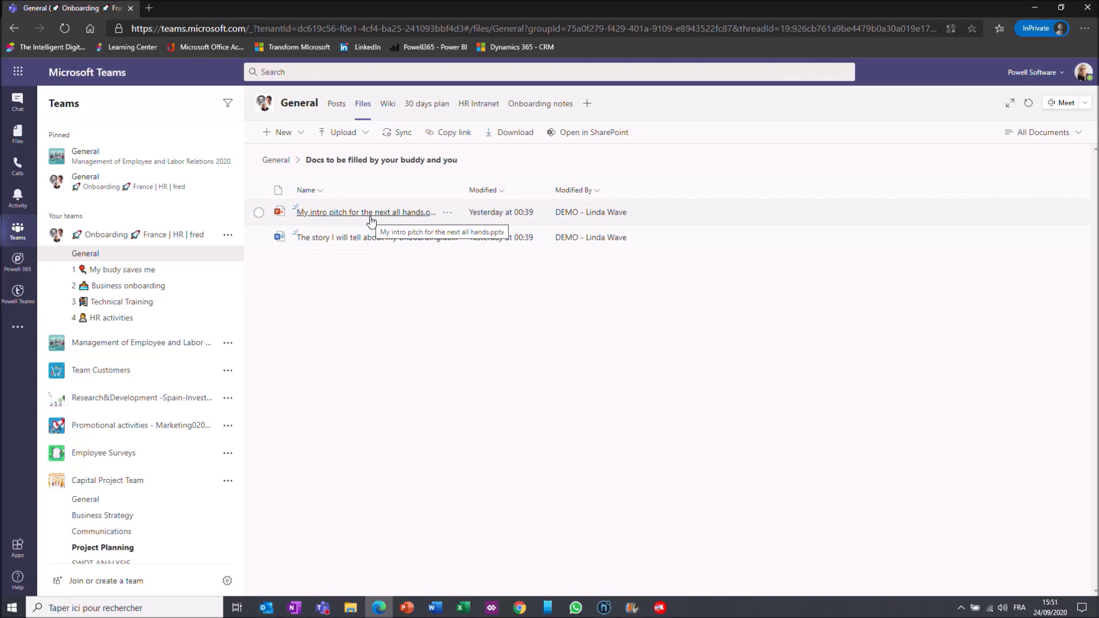
Step: View the 30 days plan Planner board, then switch to the Onboarding notes notebook
{"action": "left_click", "coordinate": [425, 103]}
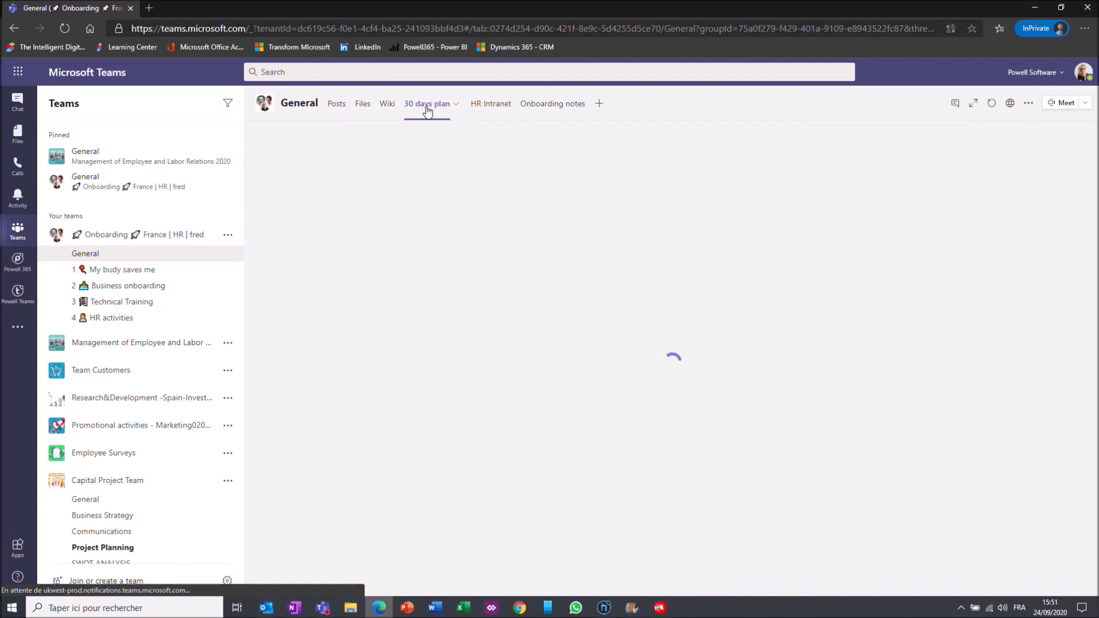
{"action": "left_click", "coordinate": [427, 103]}
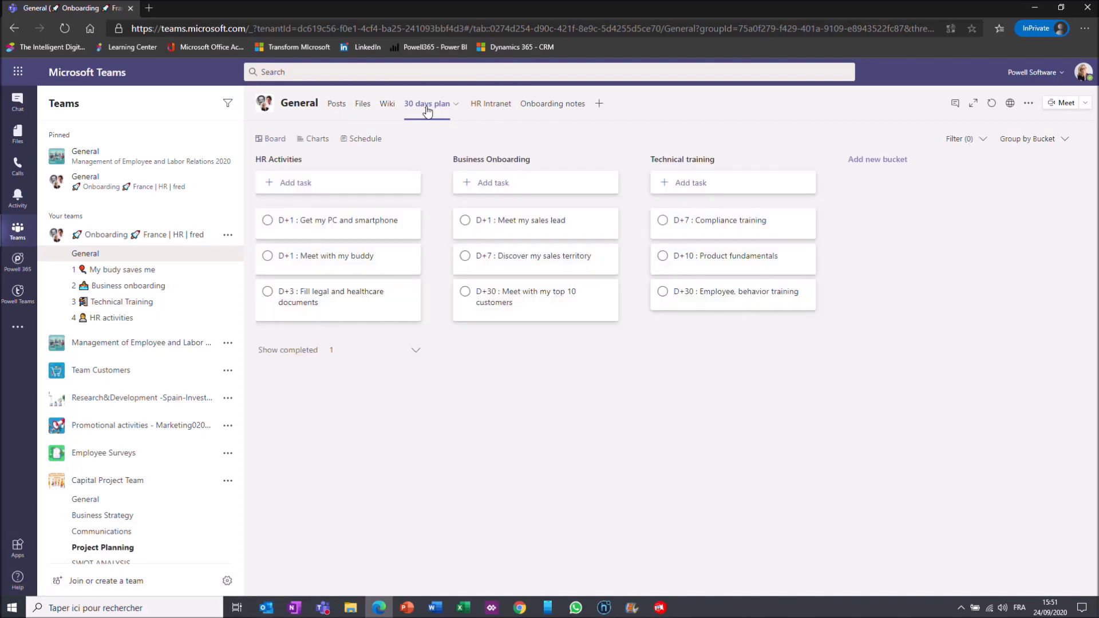
{"action": "mouse_move", "coordinate": [393, 274]}
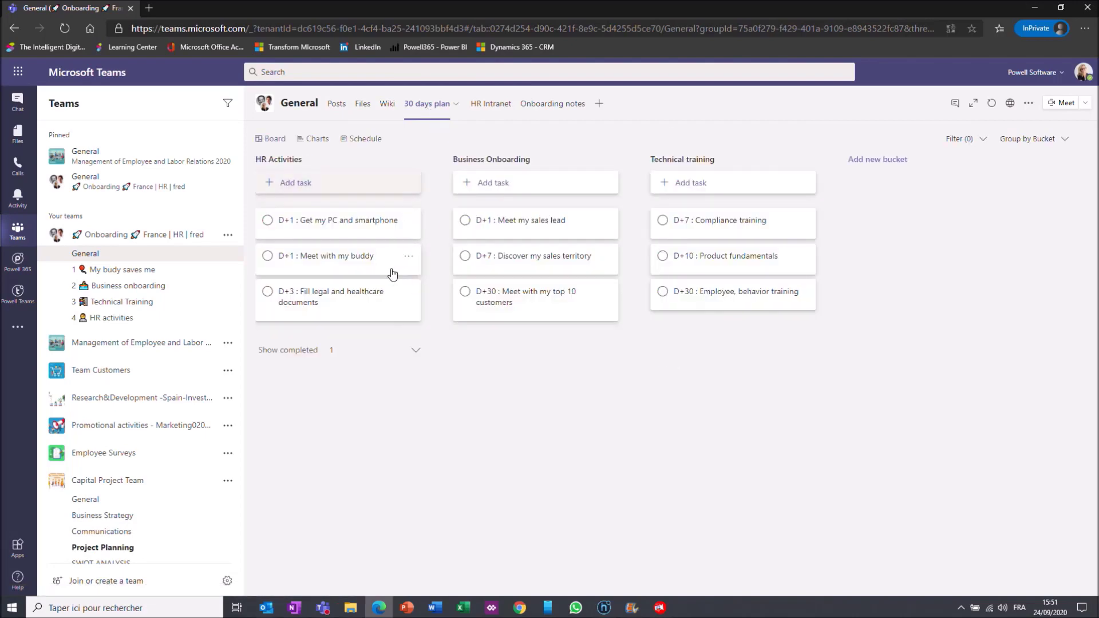
{"action": "left_click", "coordinate": [551, 103]}
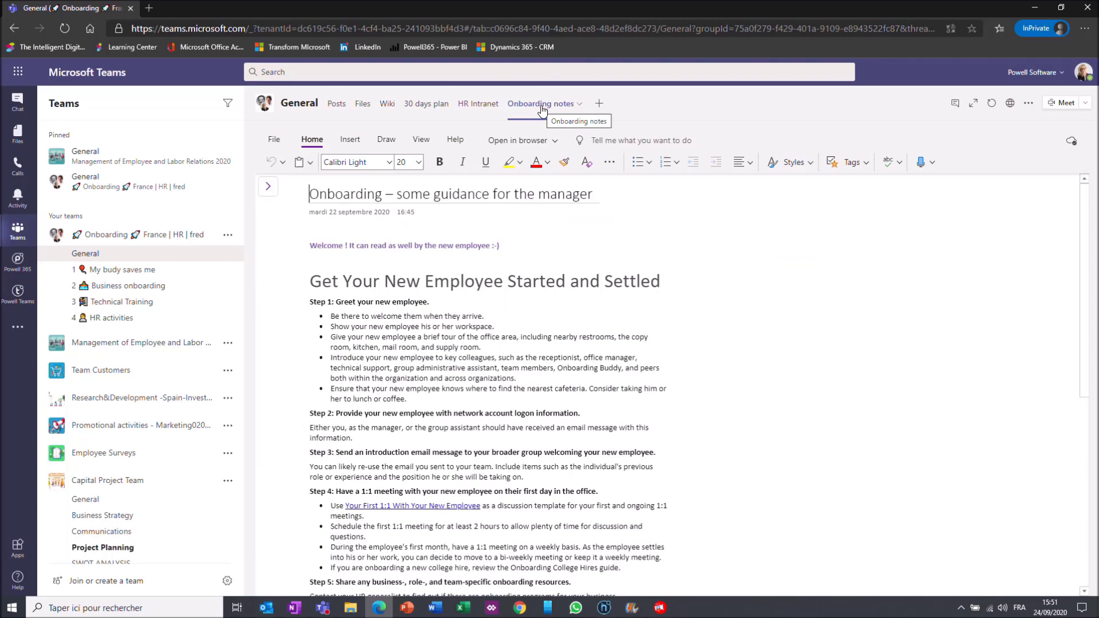
Step: Browse the HR Intranet page down through the onboarding kit, useful documents and video trainings
{"action": "left_click", "coordinate": [478, 103]}
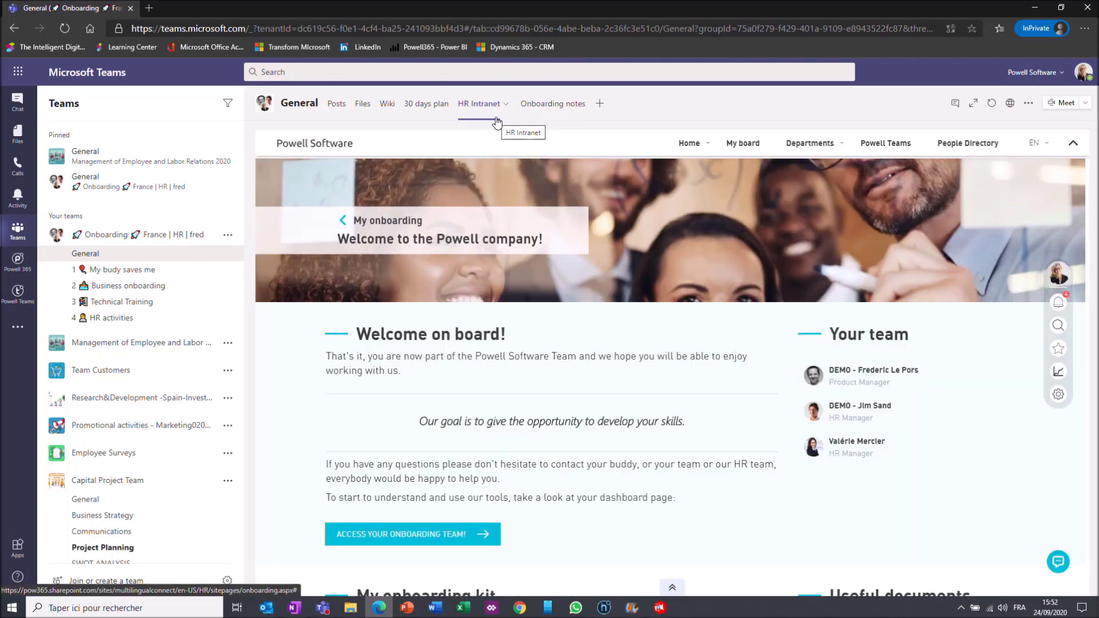
{"action": "scroll", "scroll_direction": "down", "scroll_amount": 3}
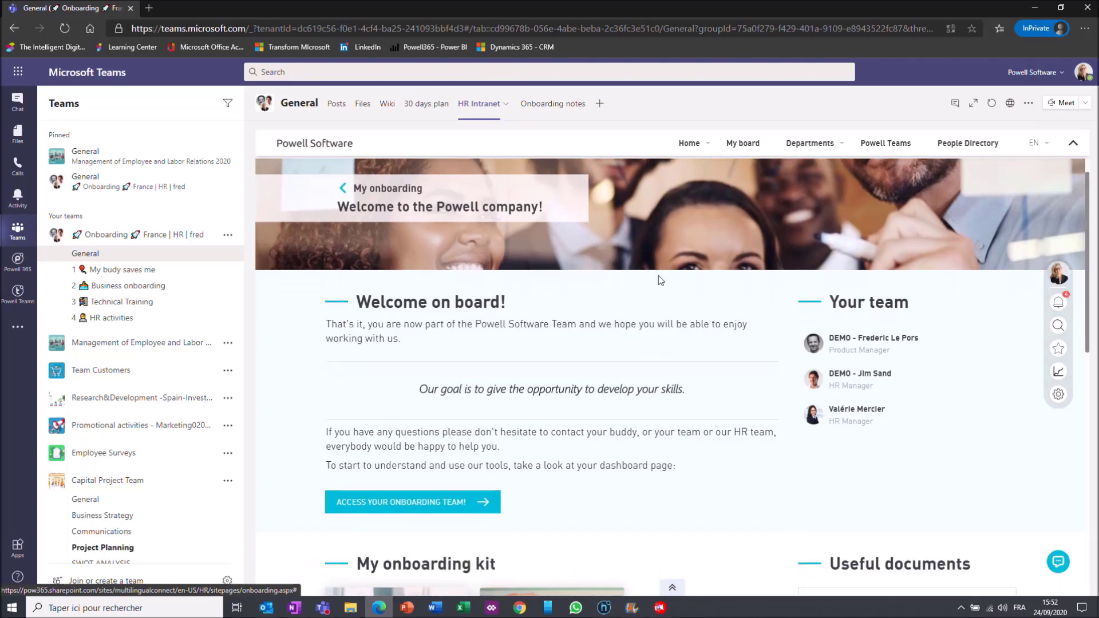
{"action": "scroll", "scroll_direction": "down", "scroll_amount": 3}
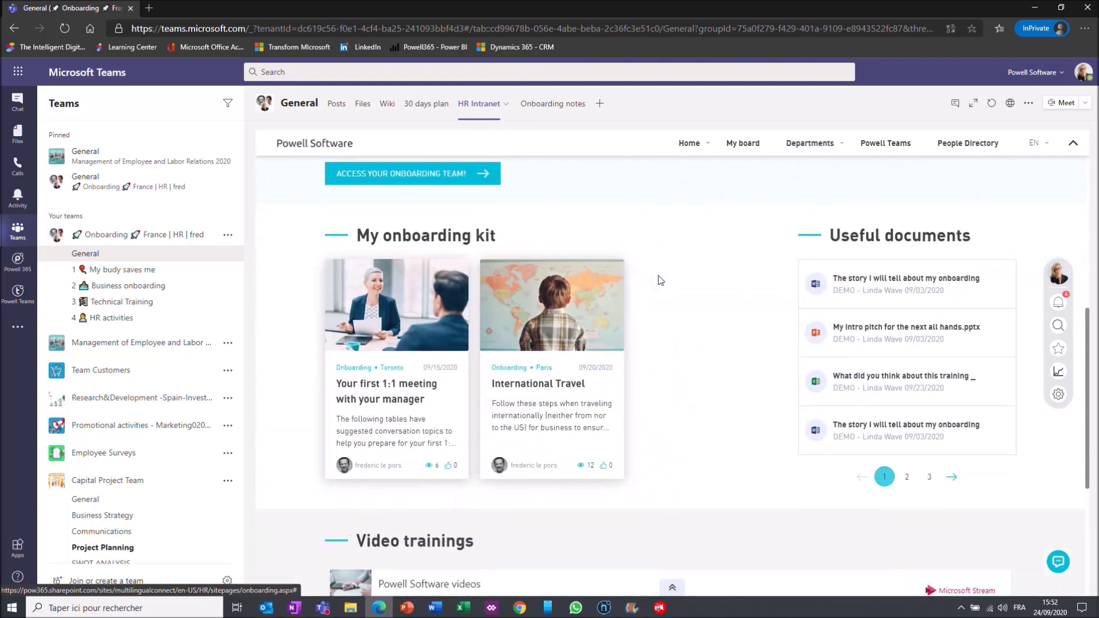
{"action": "scroll", "scroll_direction": "down", "scroll_amount": 3}
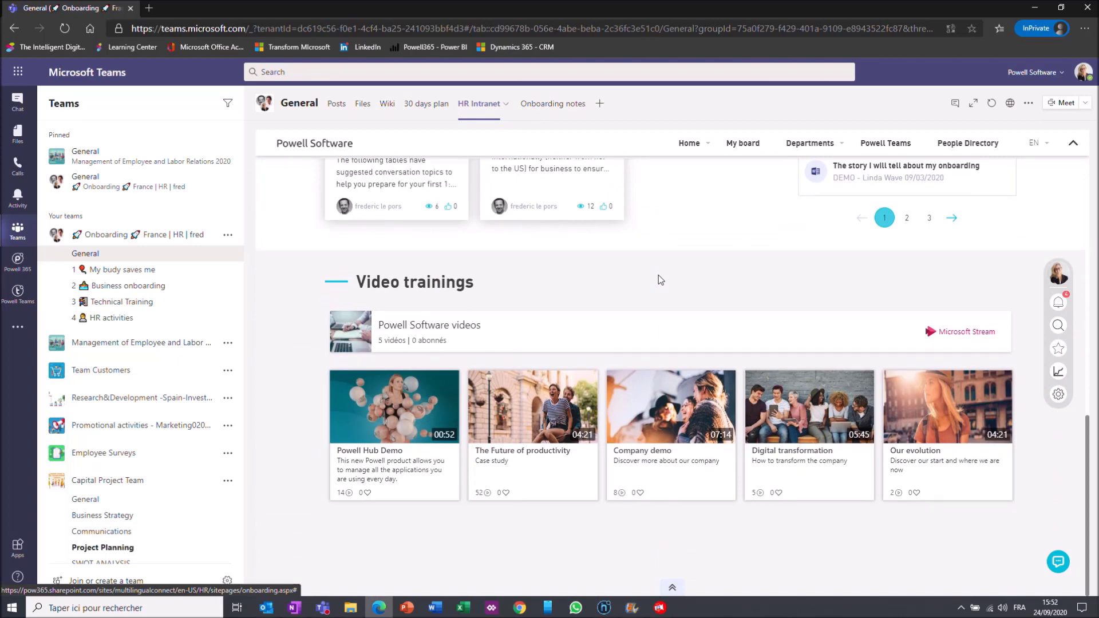
{"action": "scroll", "scroll_direction": "down", "scroll_amount": 3}
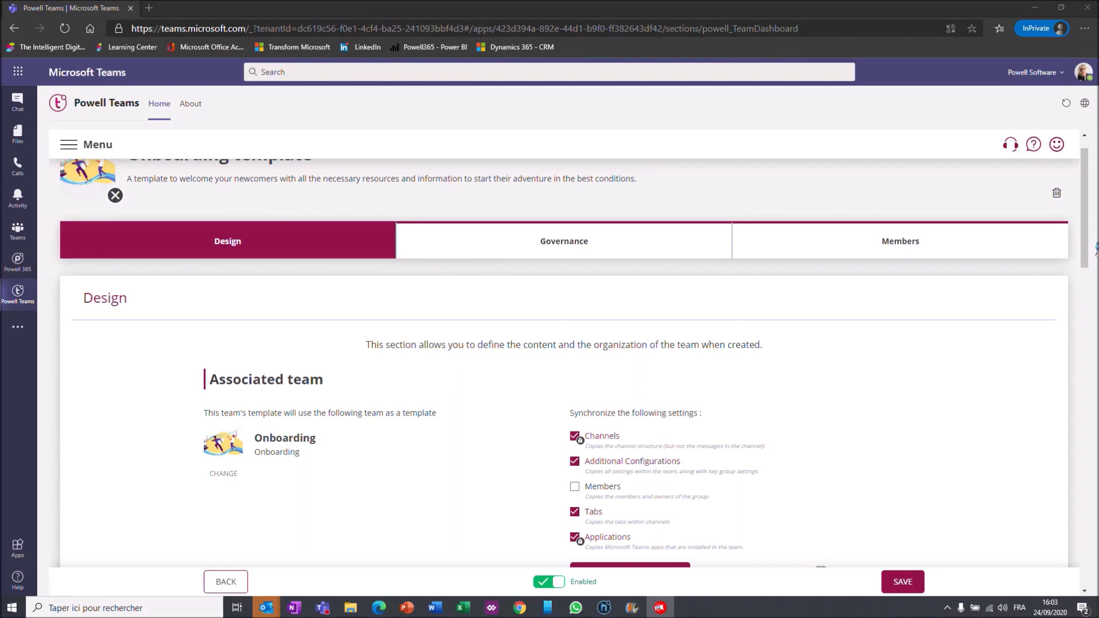
{"action": "mouse_move", "coordinate": [1023, 290]}
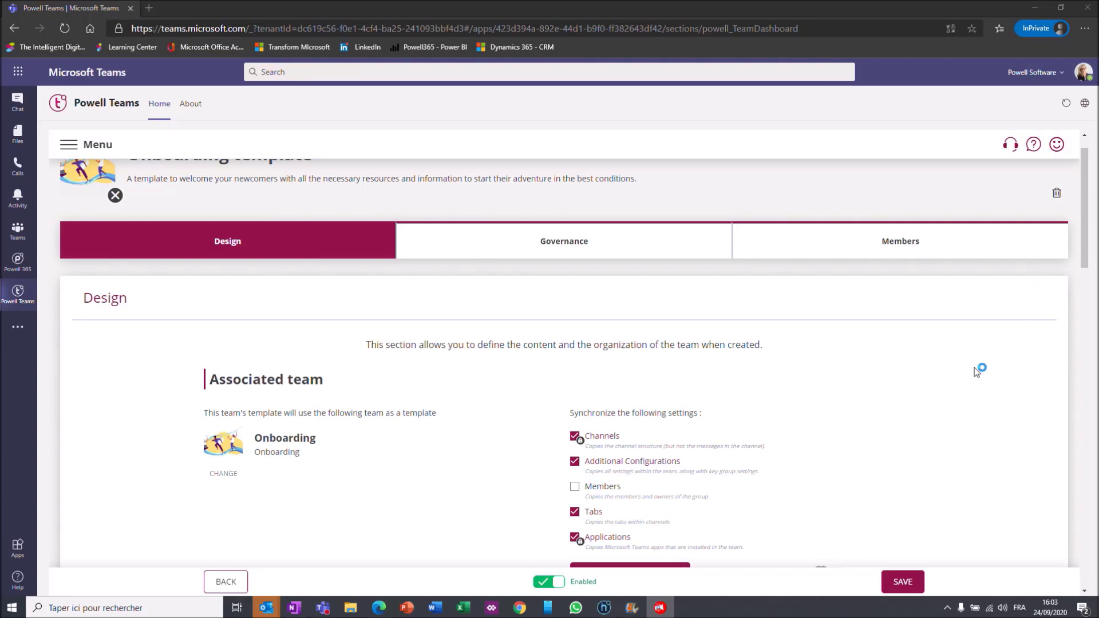
{"action": "mouse_move", "coordinate": [914, 454]}
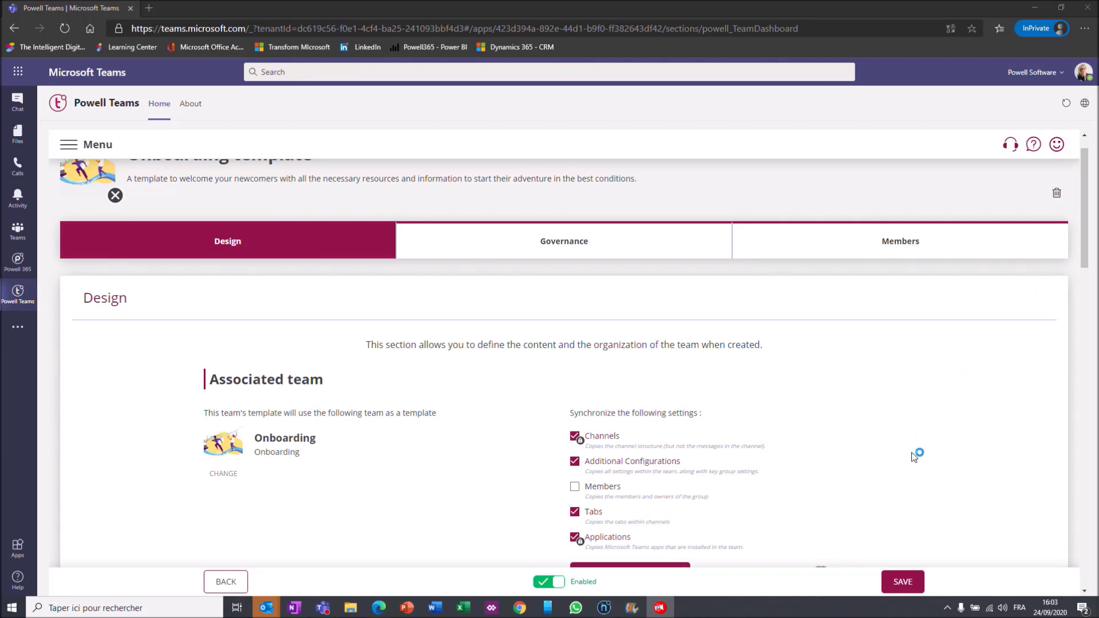